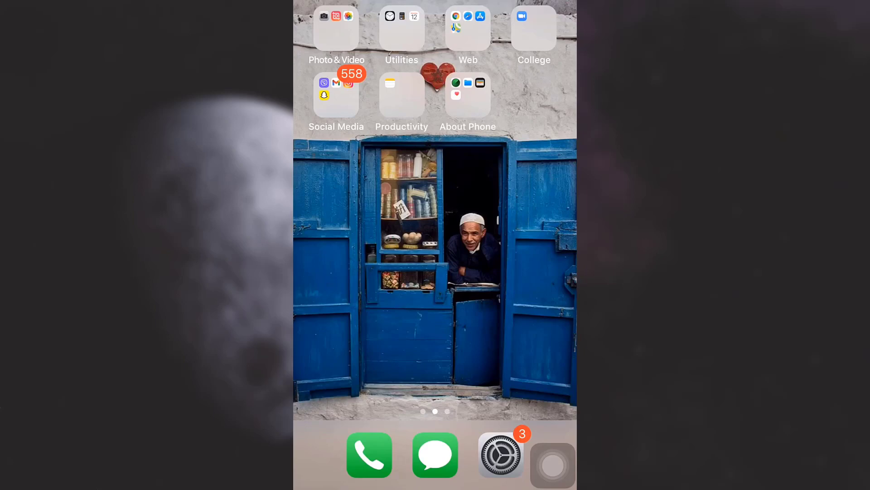
Launch the Mail.ru app from the third home screen page to reach its sign-in screen.
scroll("left", 3)
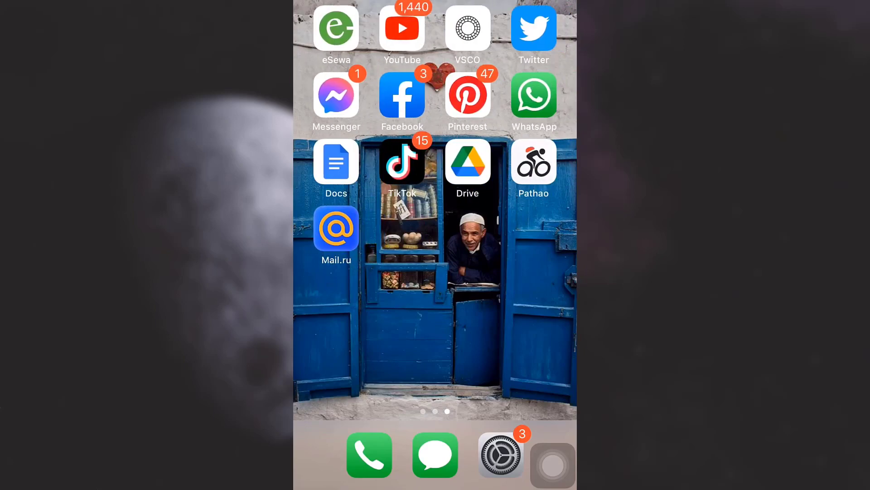
left_click(336, 228)
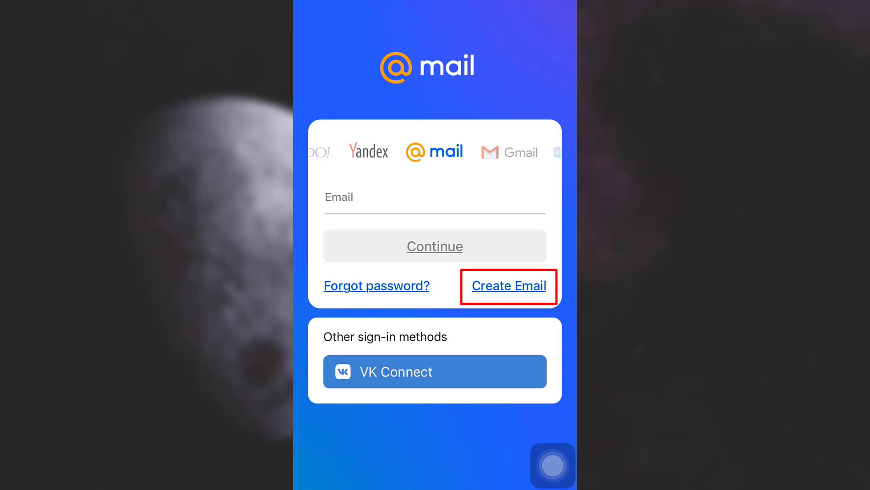
Start a new mailbox with first name 'Marie' and the last name filled in.
left_click(508, 286)
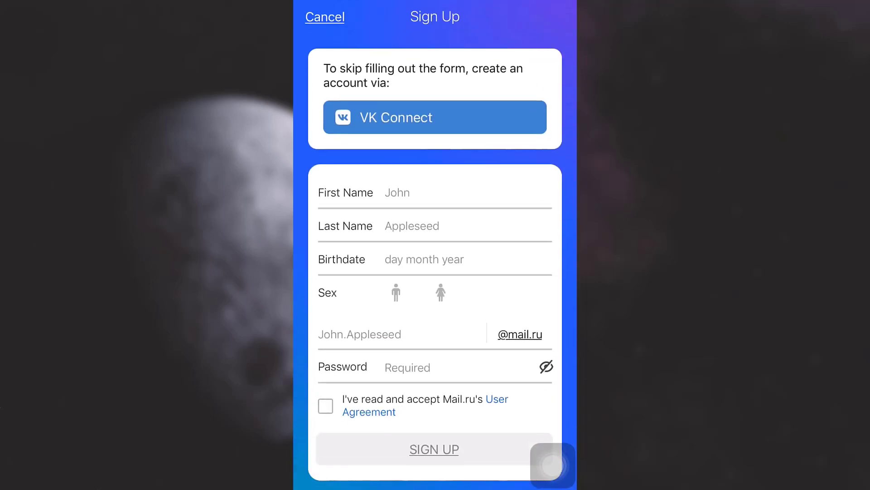
left_click(434, 192)
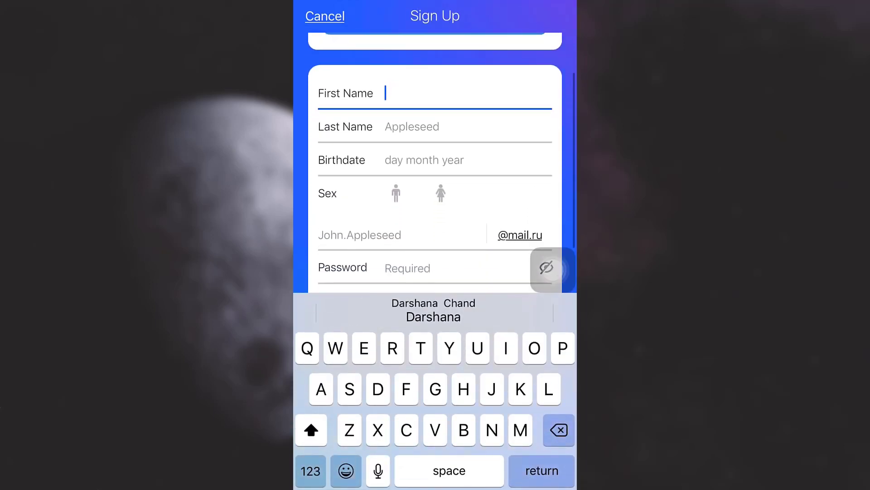
type("Marie")
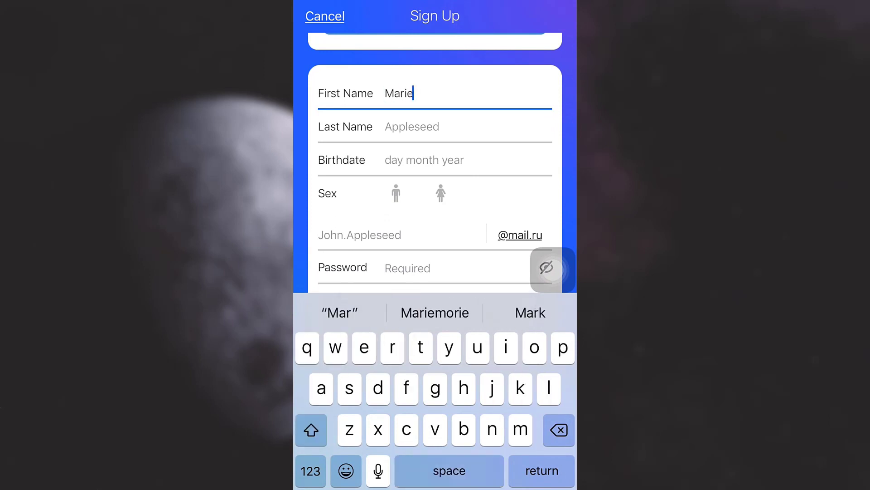
left_click(435, 127)
type("Marie")
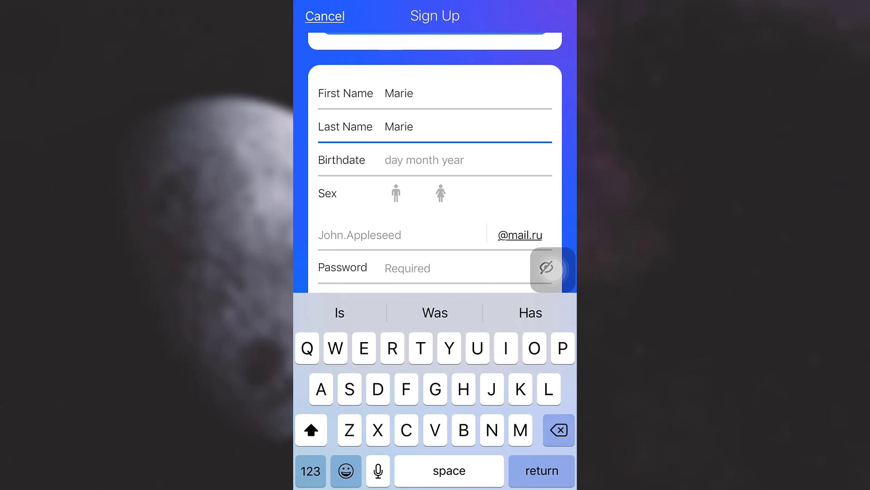
left_click(423, 160)
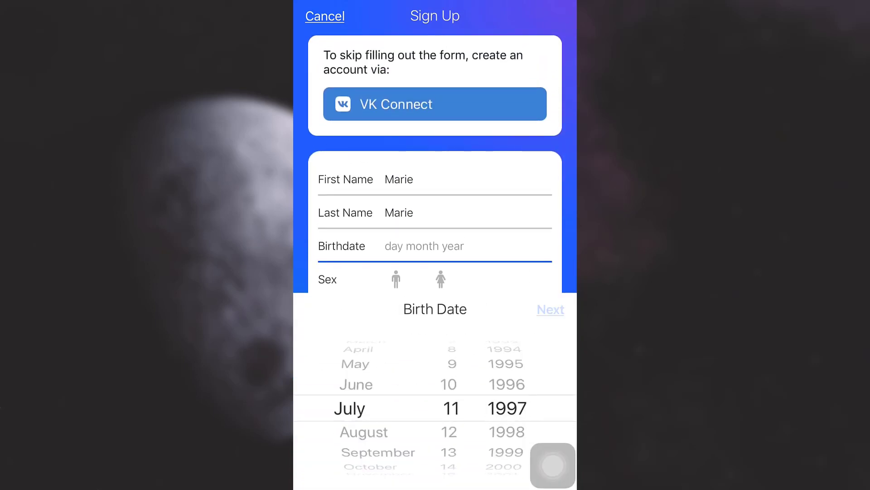
left_click(550, 309)
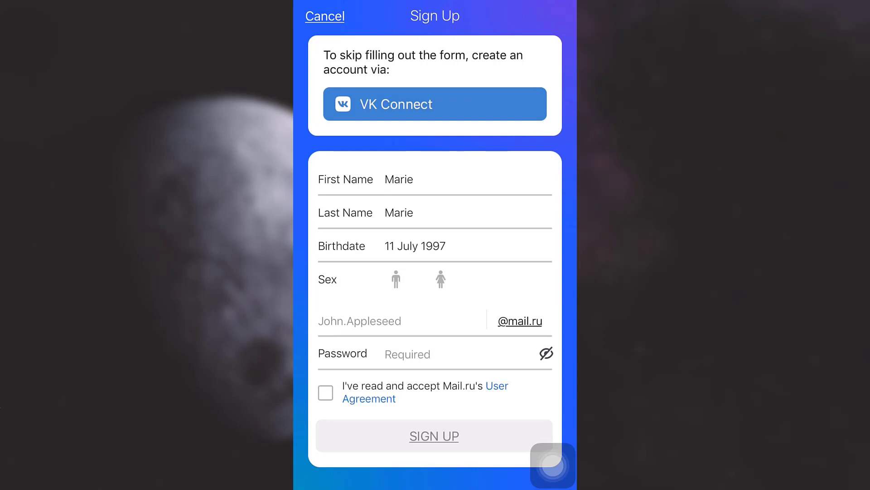
left_click(441, 279)
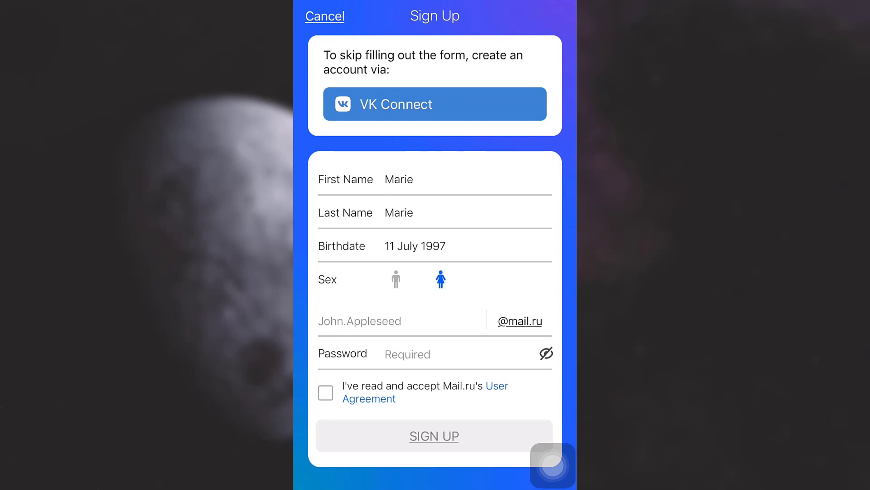
left_click(389, 320)
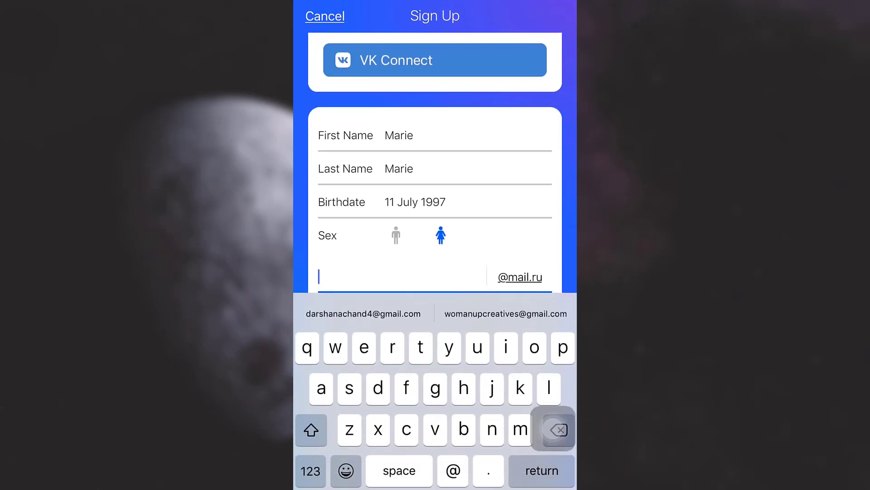
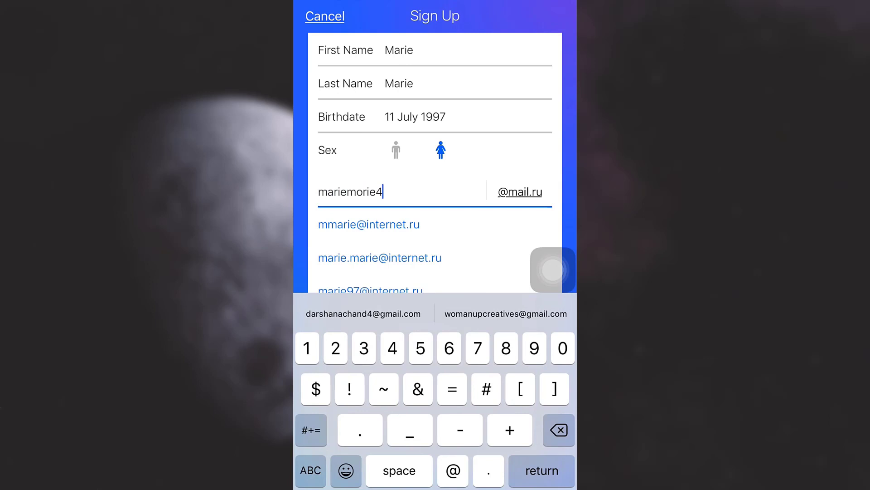
scroll("down", 3)
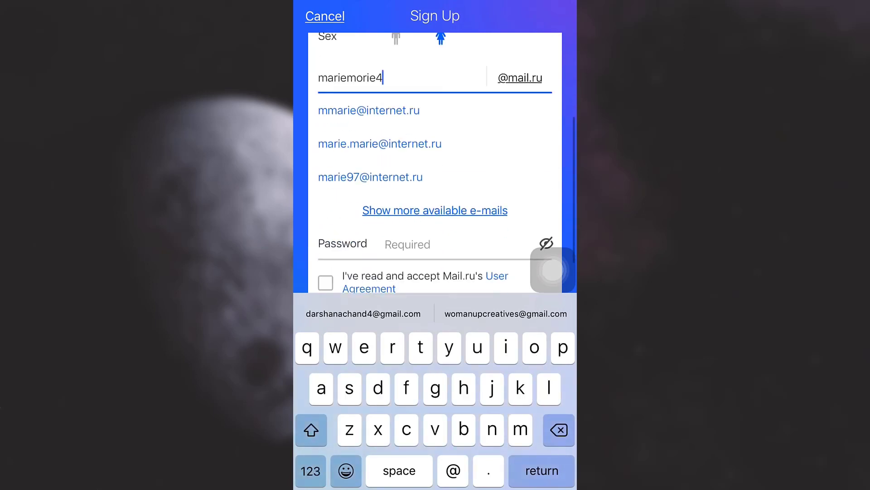
left_click(433, 243)
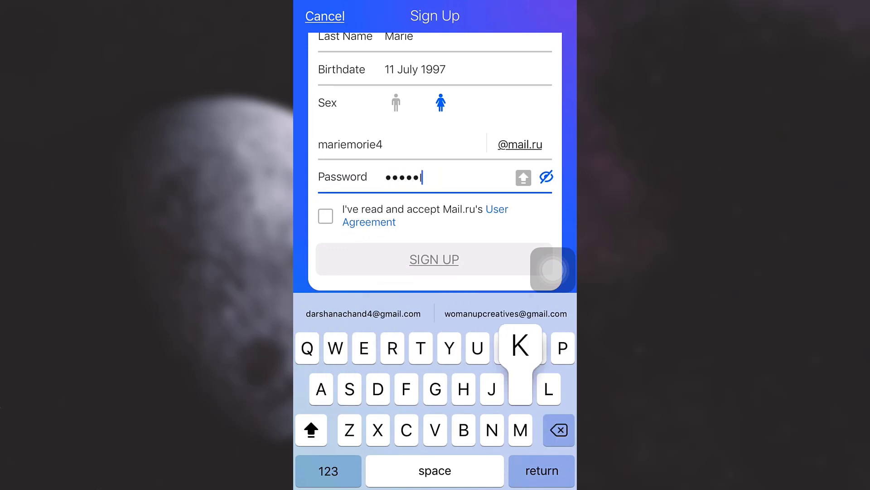
Accept the User Agreement and submit the sign-up form to reach phone verification.
left_click(325, 216)
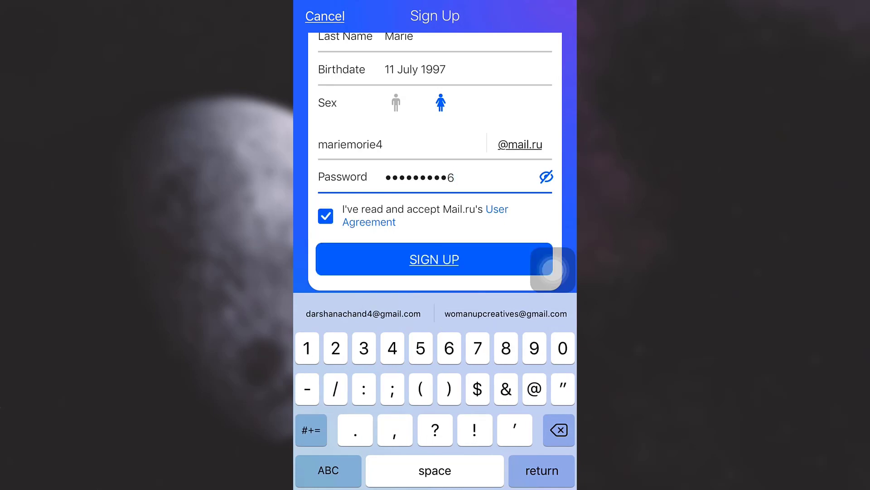
left_click(558, 429)
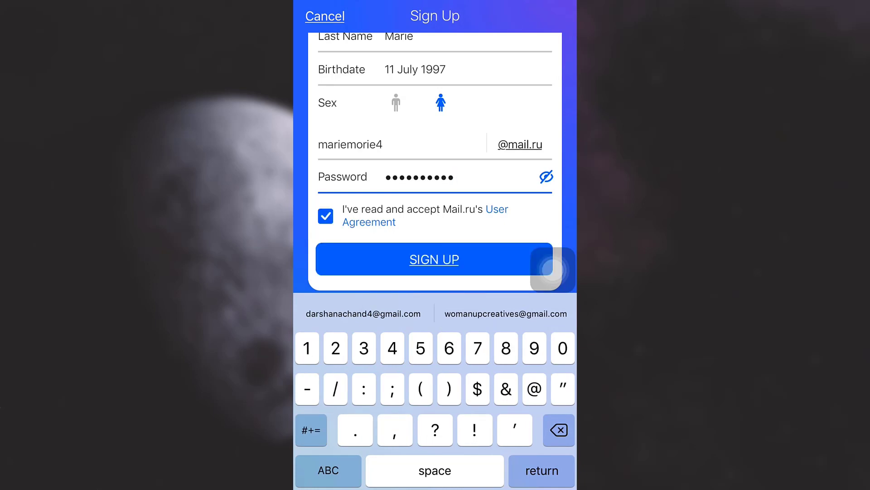
left_click(434, 258)
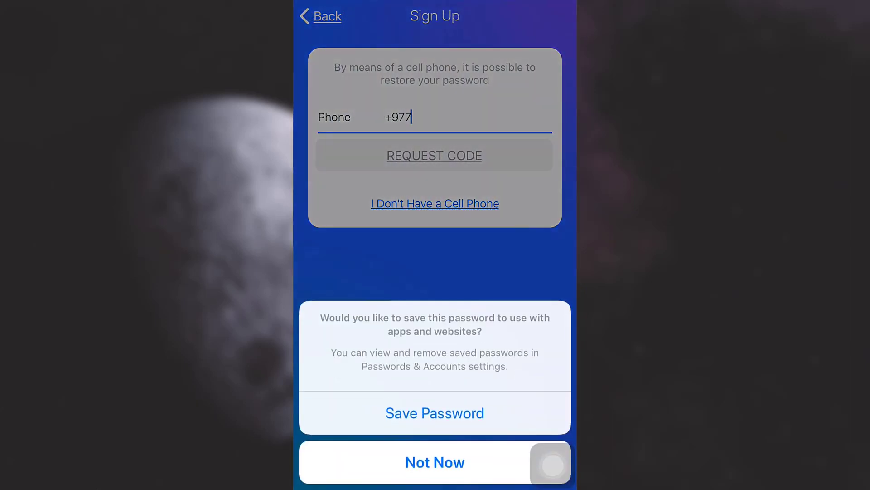
Decline saving the password, request a verification call for the phone number, and begin the code digits.
left_click(434, 462)
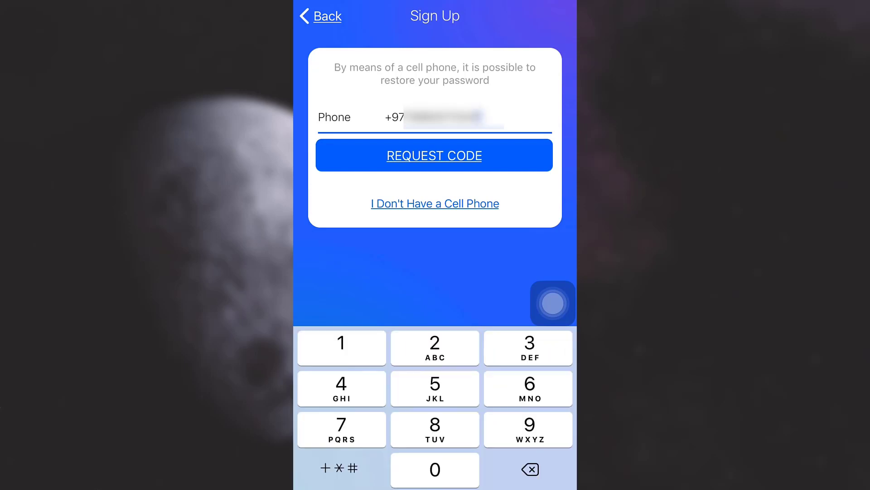
left_click(434, 155)
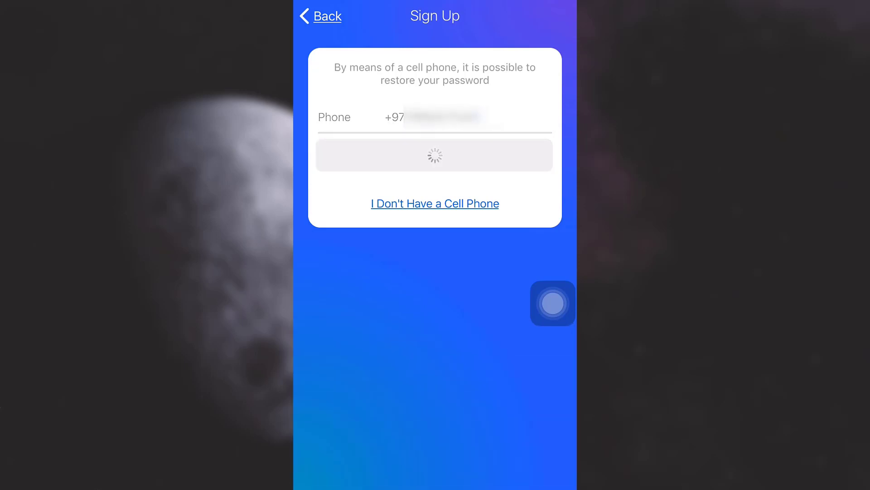
left_click(434, 155)
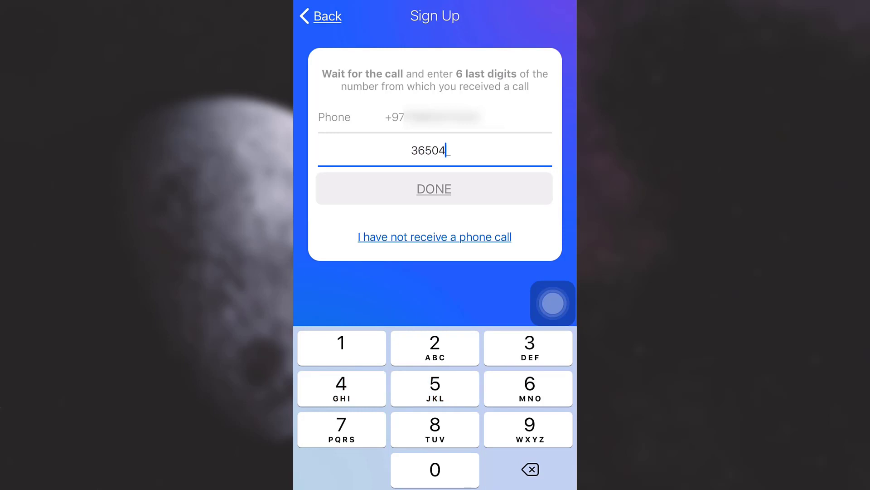
Complete the six-digit code with its final digit and submit it to finish account creation.
left_click(435, 469)
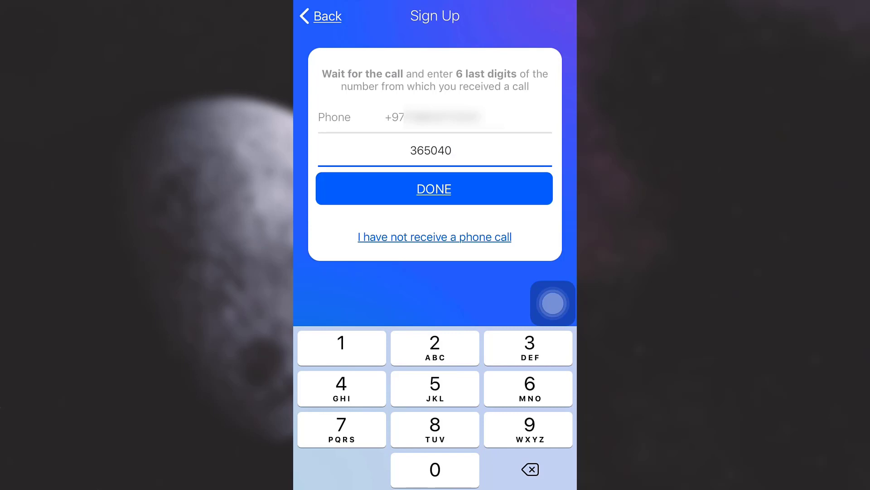
left_click(434, 188)
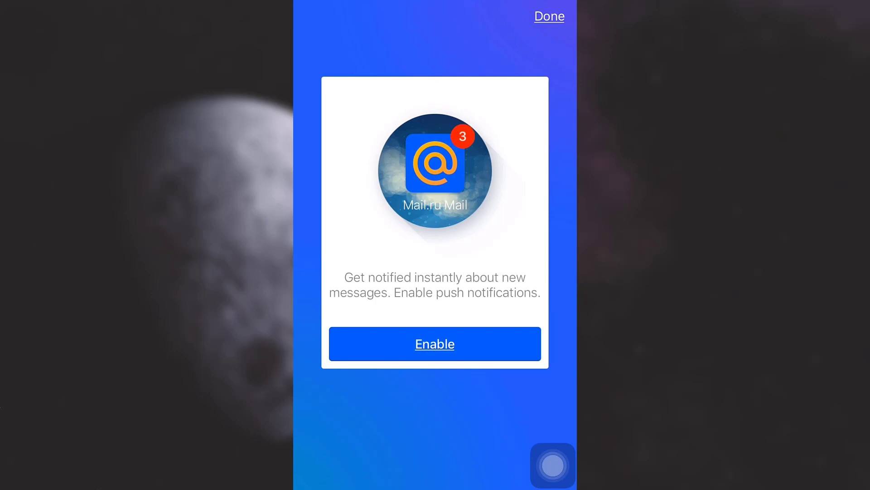
Skip push notifications and show the account panel with the new mail.ru address.
left_click(434, 343)
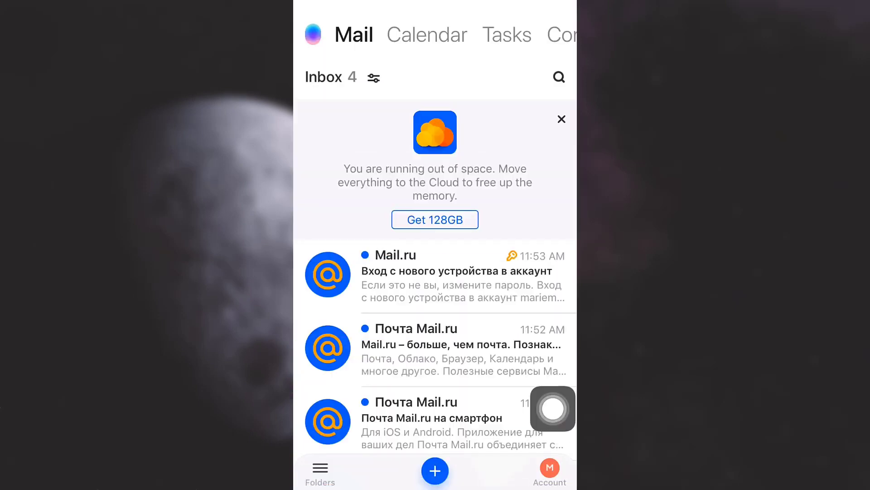
left_click(549, 472)
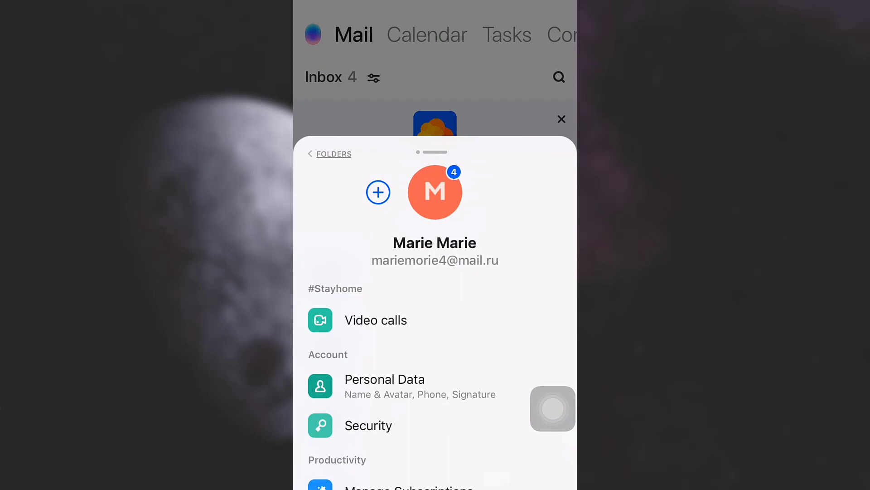